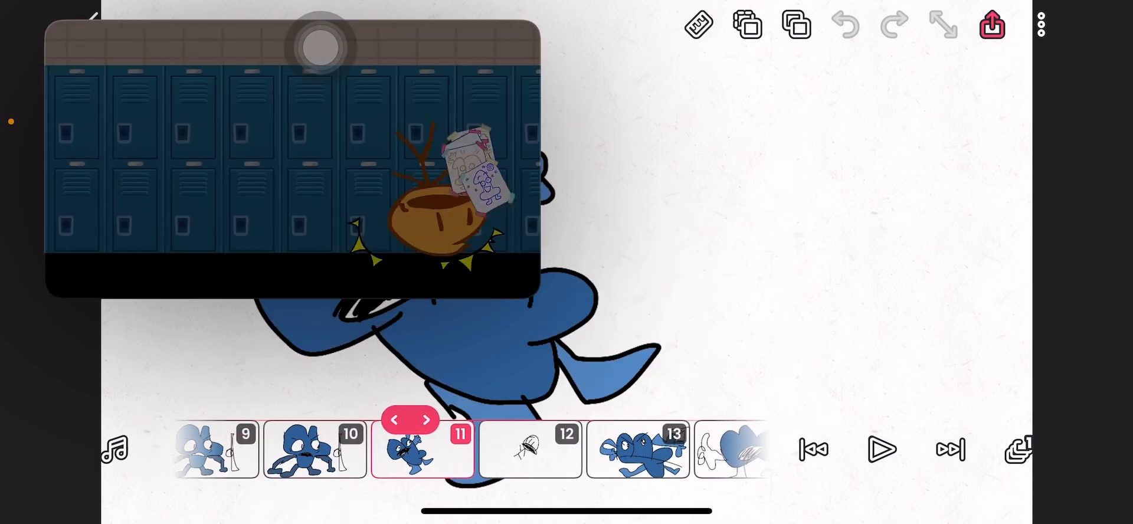
Advance through the animation frames toward frame 16, checking each drawing against the reference video.
{"action": "left_click", "coordinate": [426, 419]}
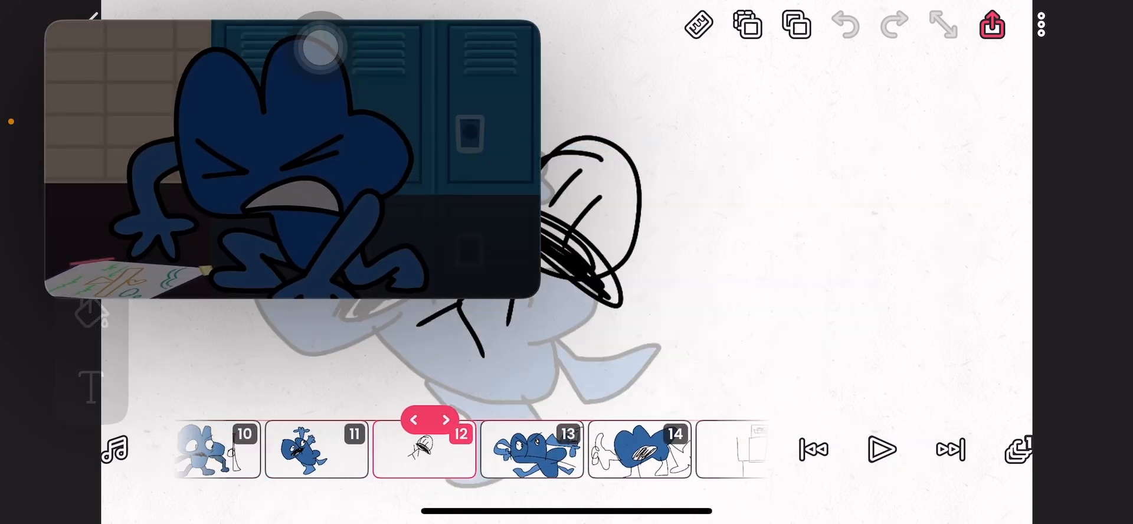
{"action": "left_click", "coordinate": [446, 420]}
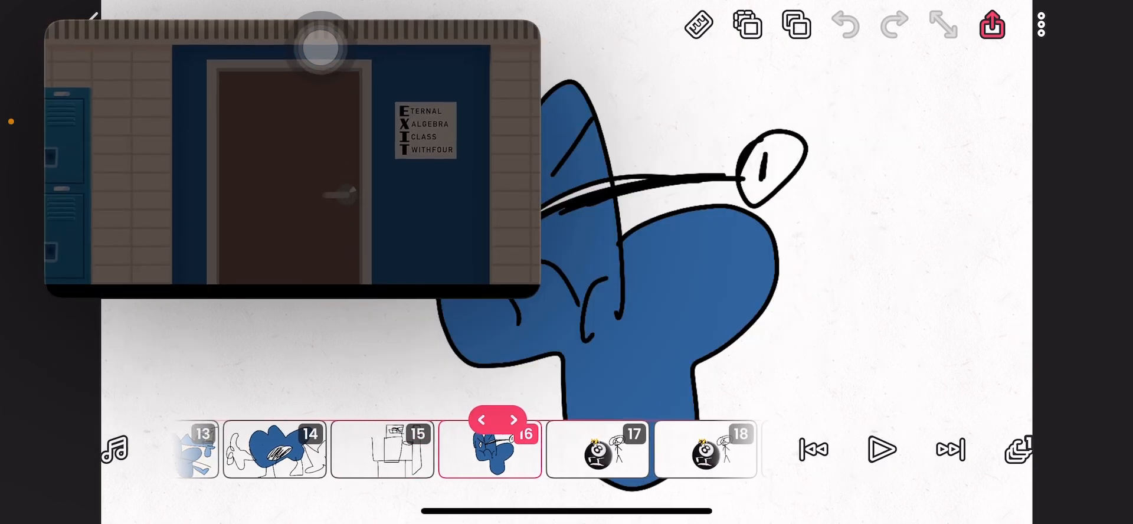
Turn on onion skin for frame 16 and reveal the reference video's playback controls.
{"action": "left_click", "coordinate": [514, 420]}
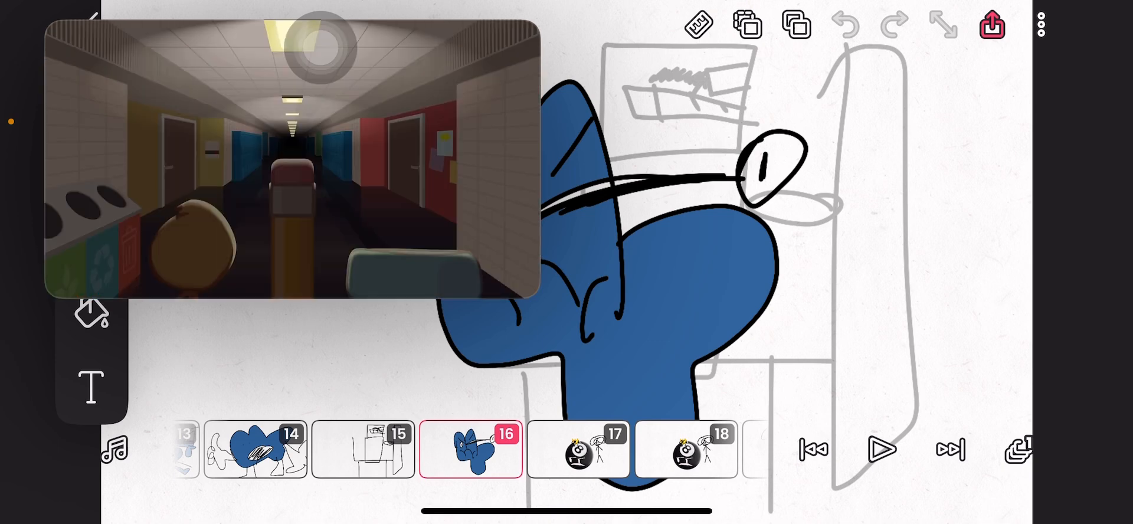
{"action": "left_click", "coordinate": [293, 166]}
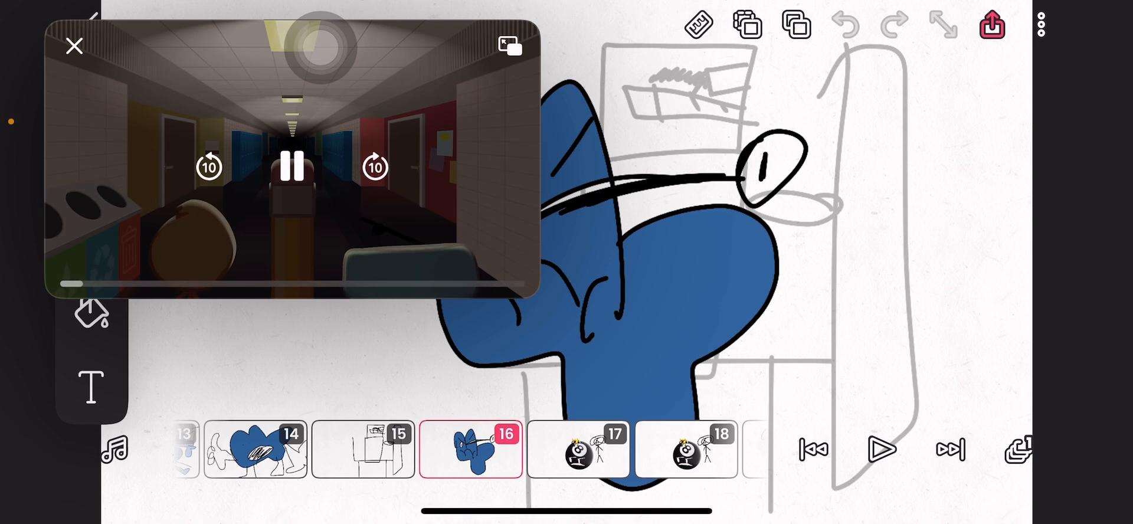